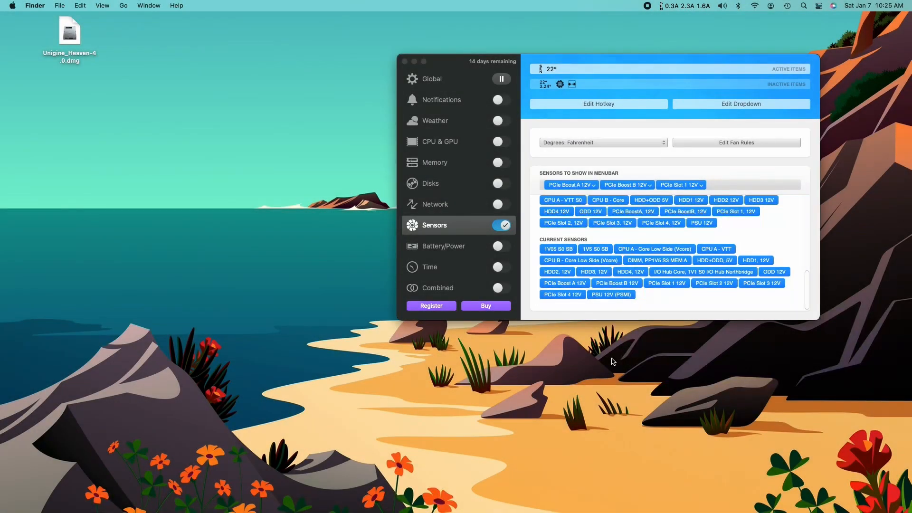
mouse_move(164, 207)
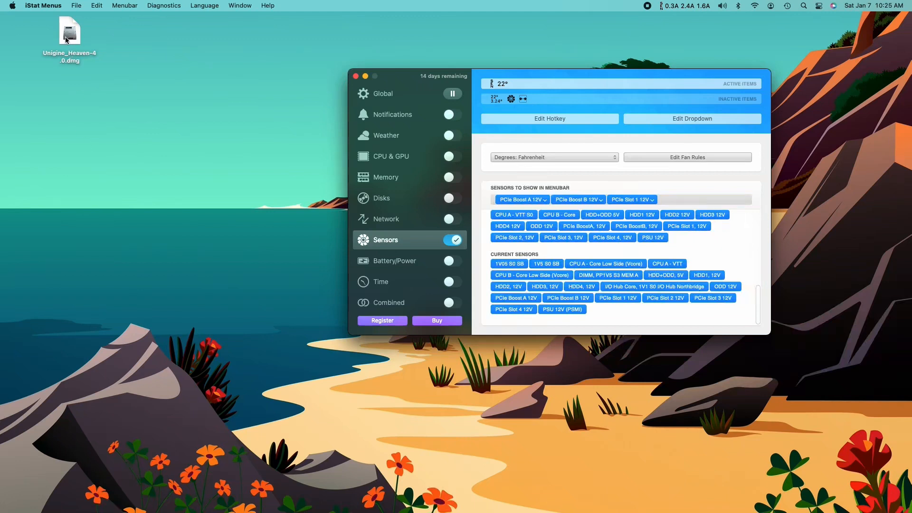
- Mount Unigine_Heaven-4.0.dmg from the desktop so the installer volume appears
double_click(69, 32)
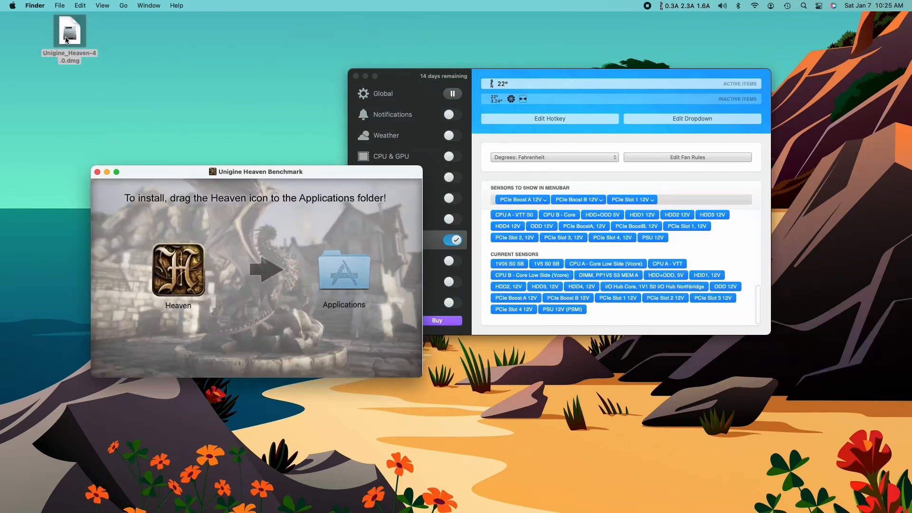
left_click(179, 268)
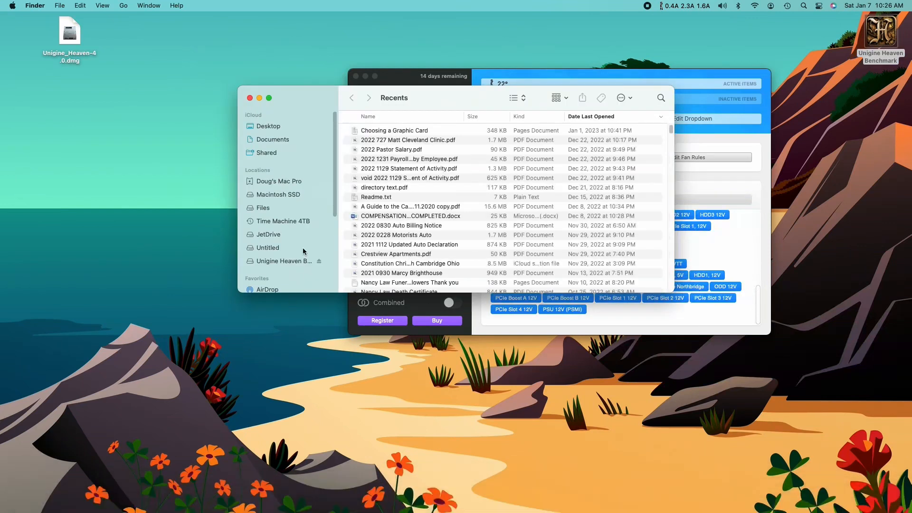
- Navigate to the Applications folder and select the installed Heaven app
scroll("down", 3)
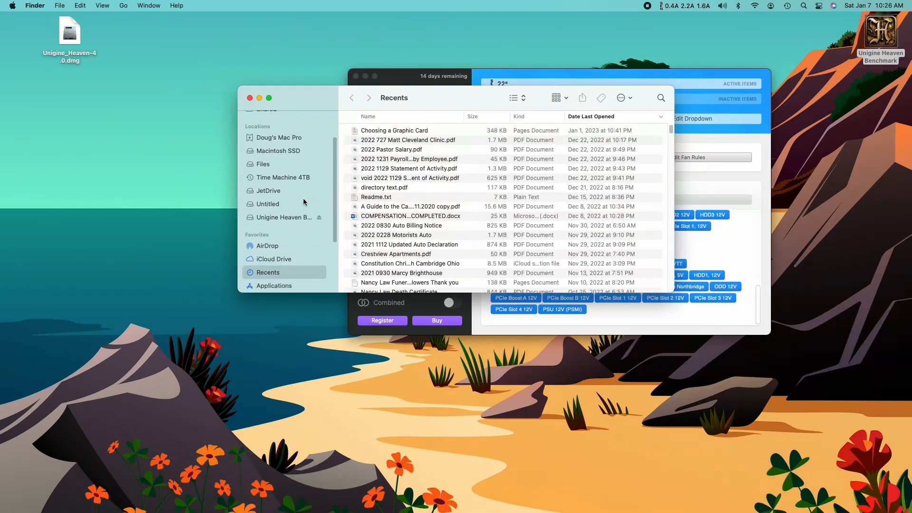
scroll("down", 3)
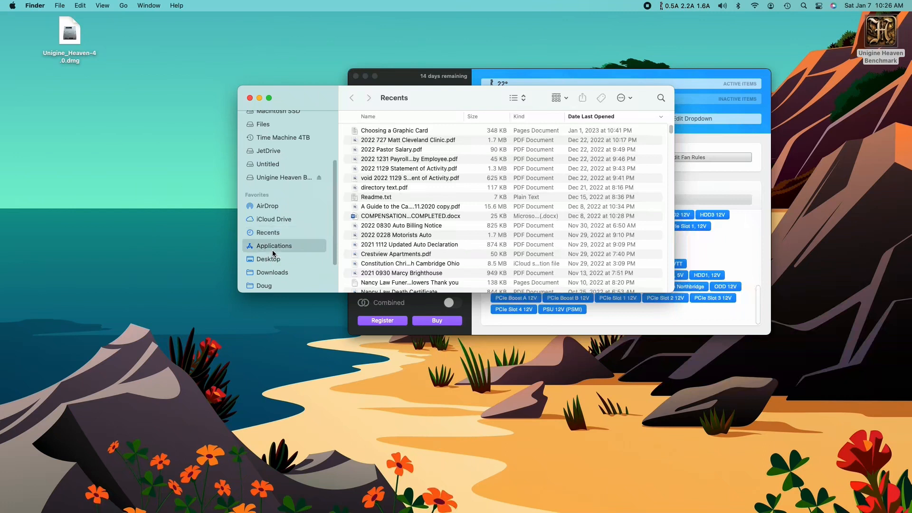
left_click(274, 245)
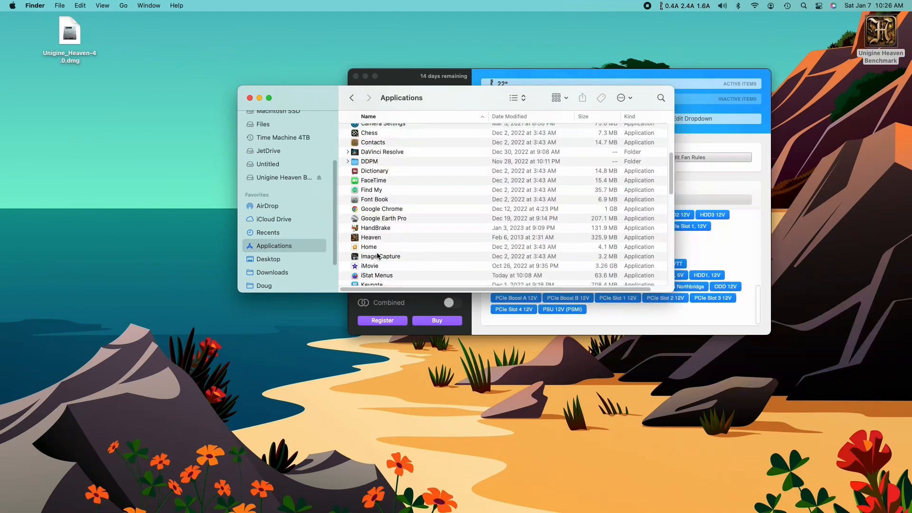
left_click(371, 238)
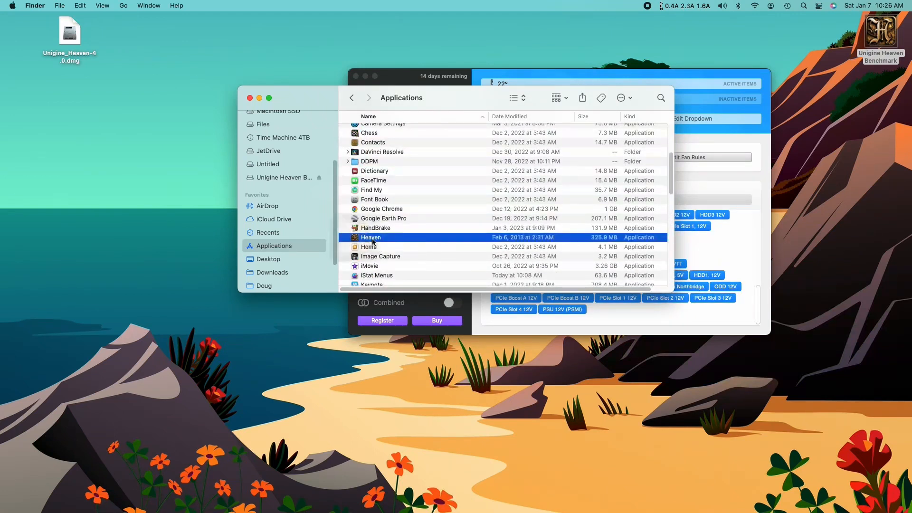
mouse_move(296, 361)
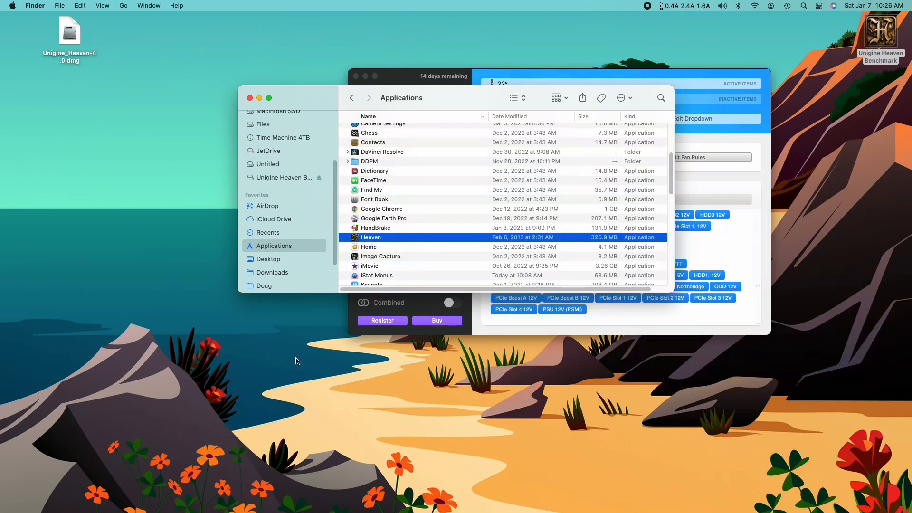
mouse_move(294, 358)
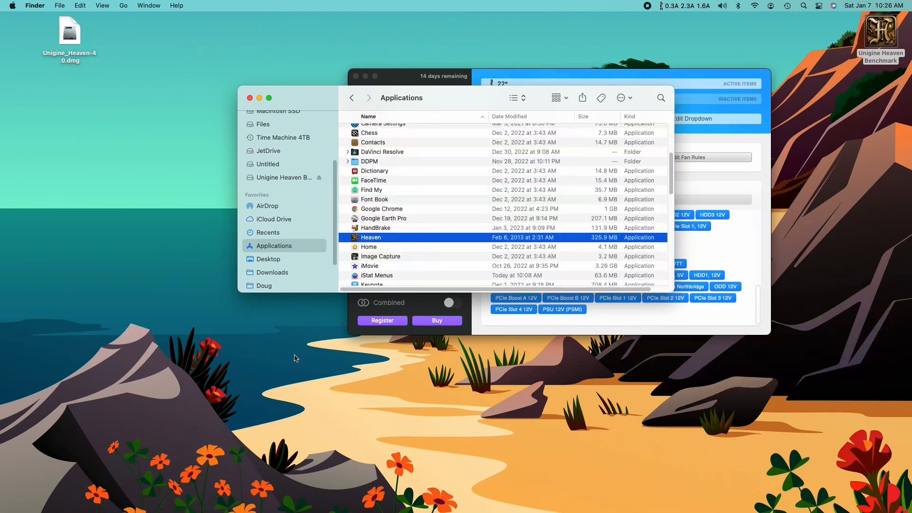
double_click(371, 237)
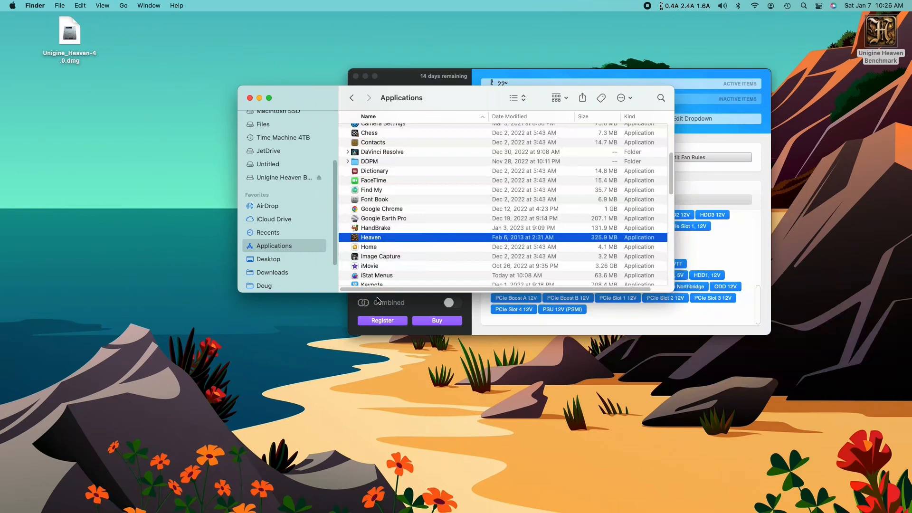
- Launch Heaven and allow it past the unverified-developer alert to reach the launcher
double_click(372, 238)
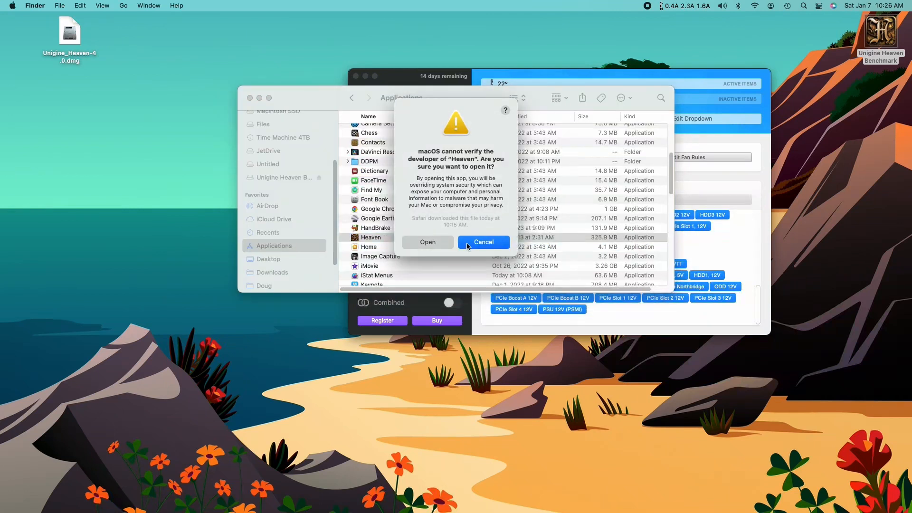
left_click(483, 242)
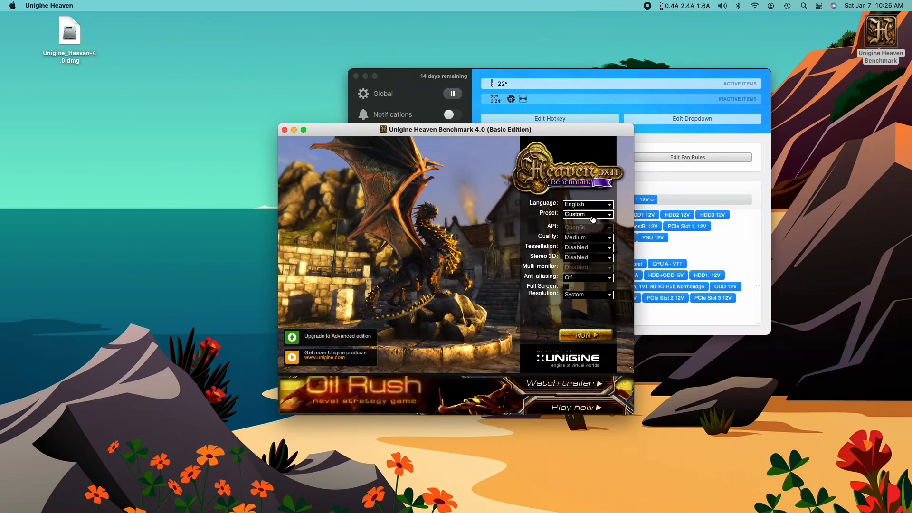
- Set benchmark quality to Ultra and choose a resolution from the dropdown list
left_click(587, 237)
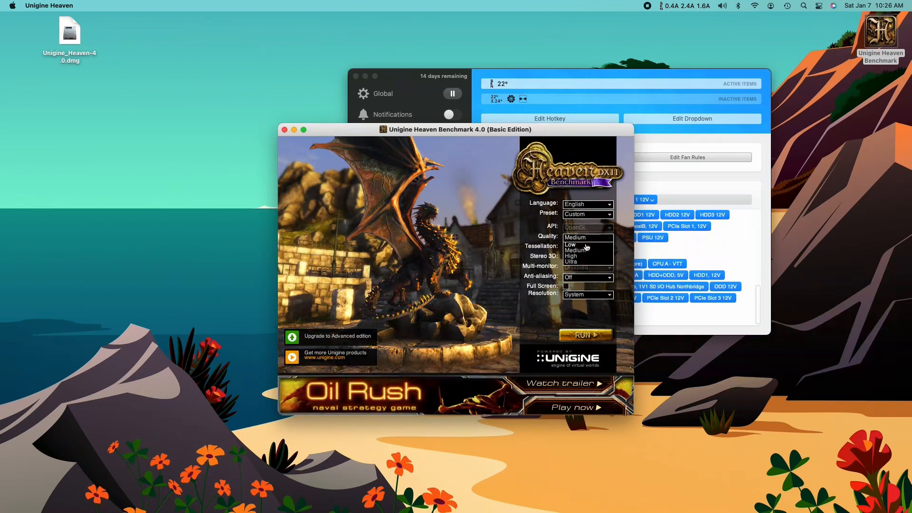
left_click(587, 262)
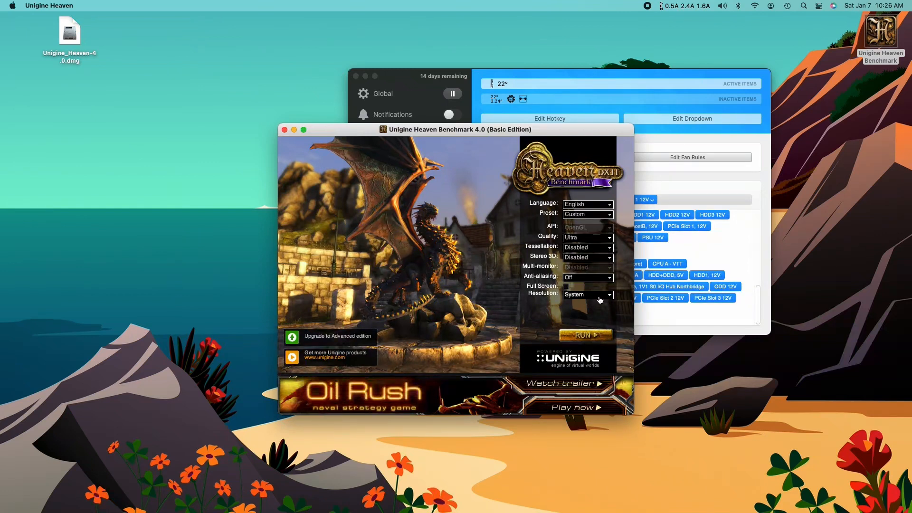
left_click(588, 294)
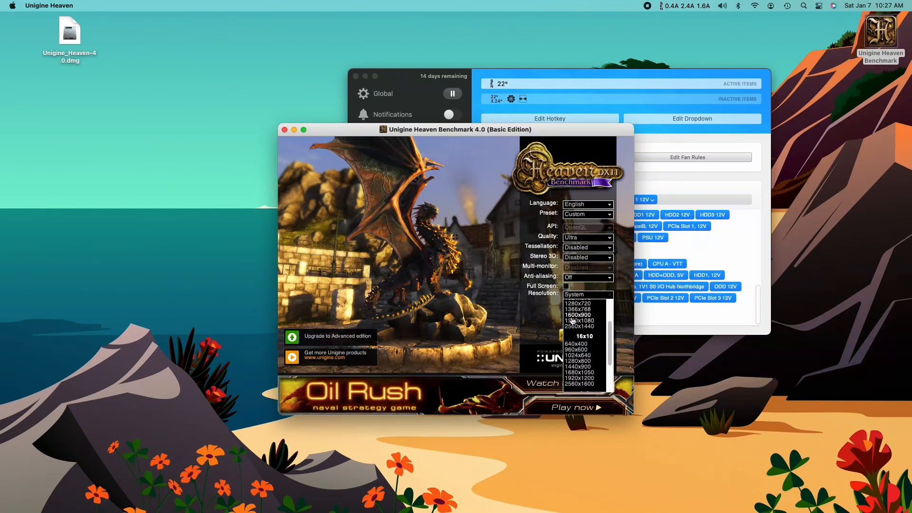
left_click(578, 314)
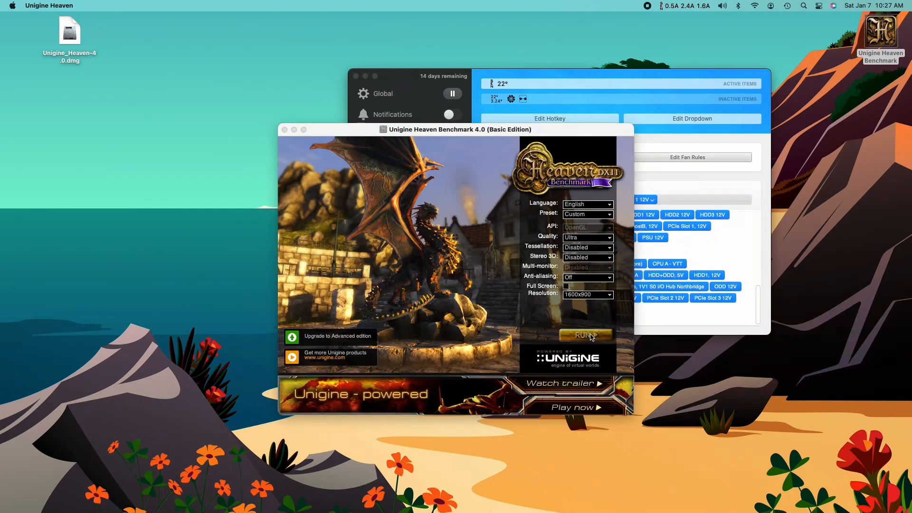
- Run the benchmark scene with Ultra quality at 1600x900
left_click(585, 335)
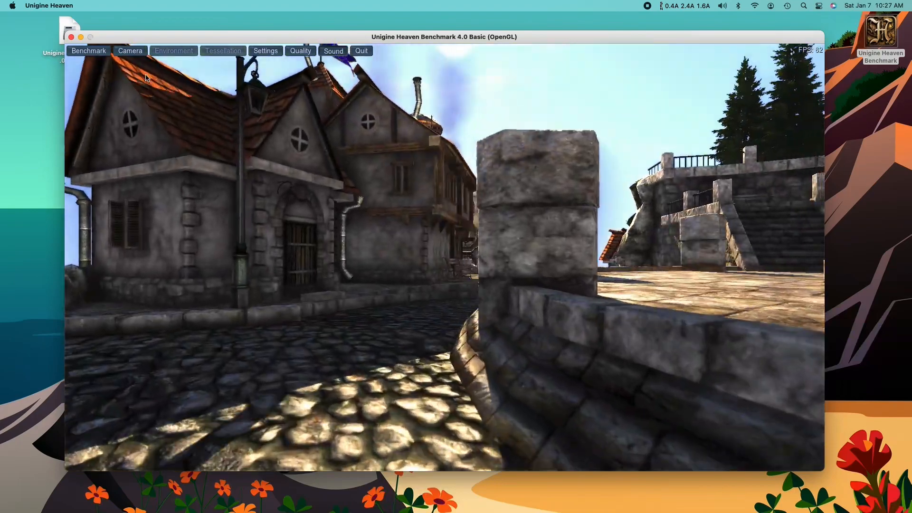
- Start the timed benchmark at 1600x900, finishing with score 2821 and 112.0 FPS average
left_click(89, 50)
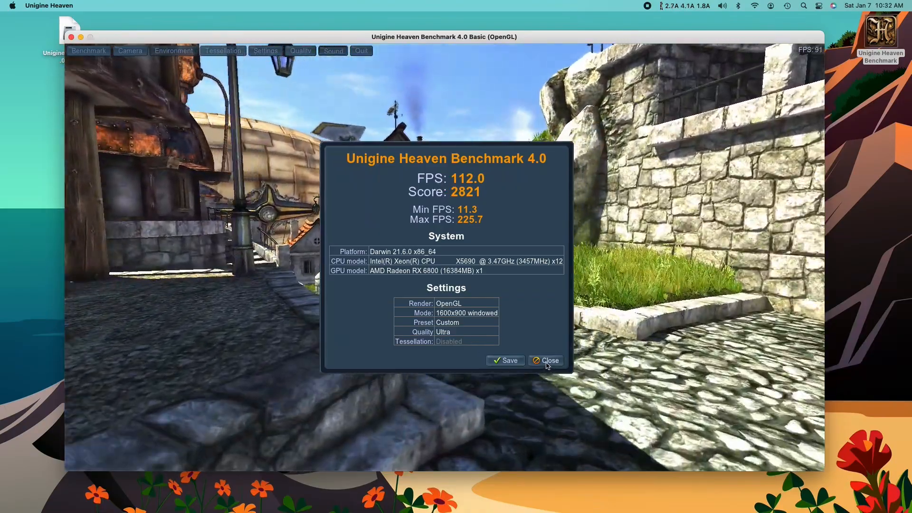
- Dismiss the results and switch the render resolution to 2560x1600 in Settings
left_click(546, 360)
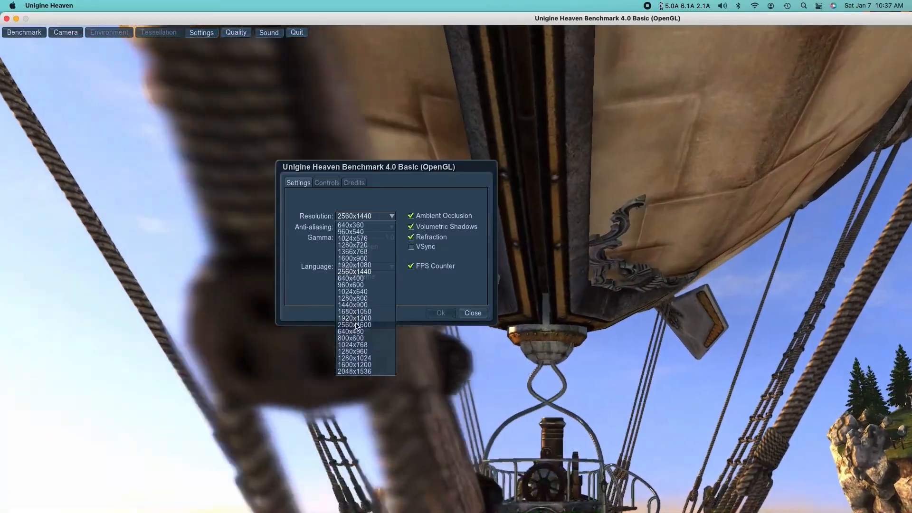
left_click(354, 325)
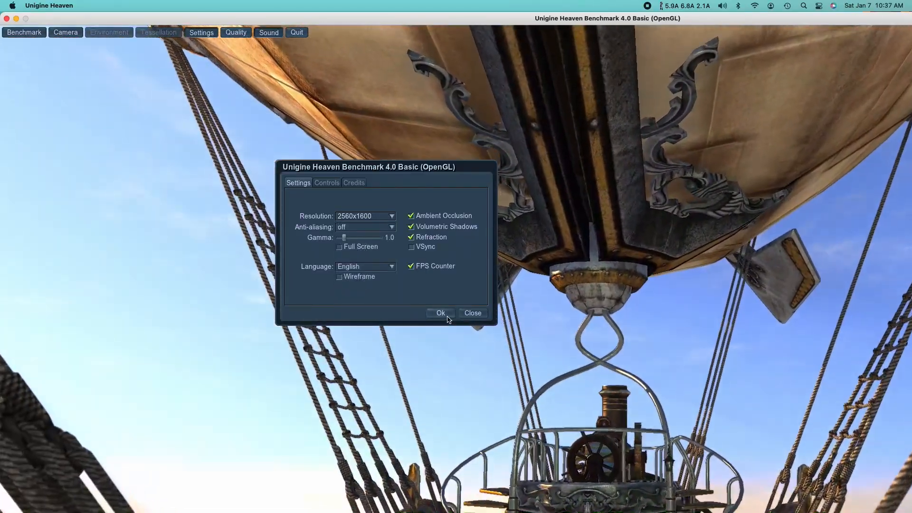
left_click(440, 313)
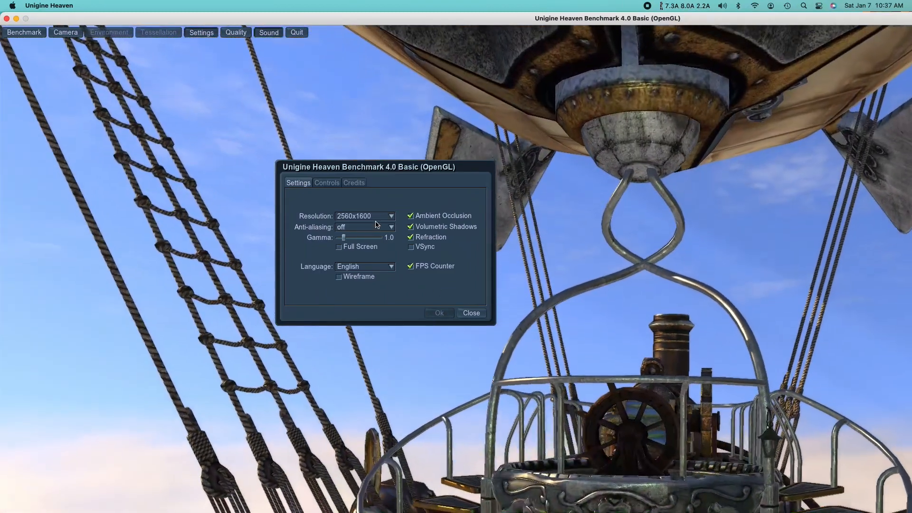
left_click(390, 216)
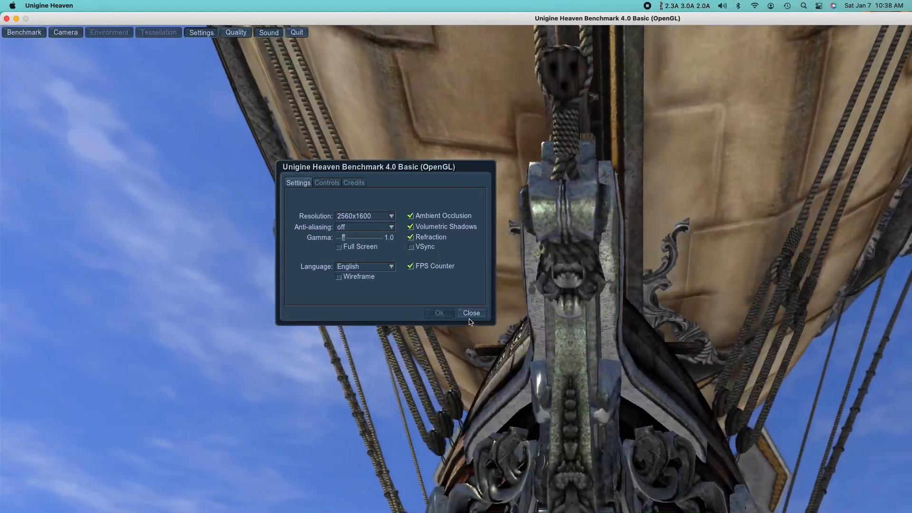
left_click(471, 313)
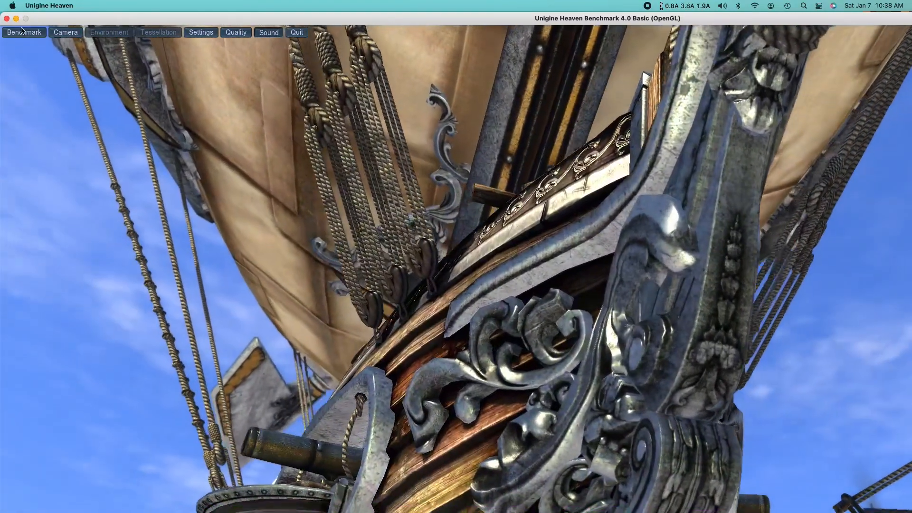
- Run the benchmark at 2560x1600, finishing with score 2672 and 106.1 FPS average
left_click(24, 32)
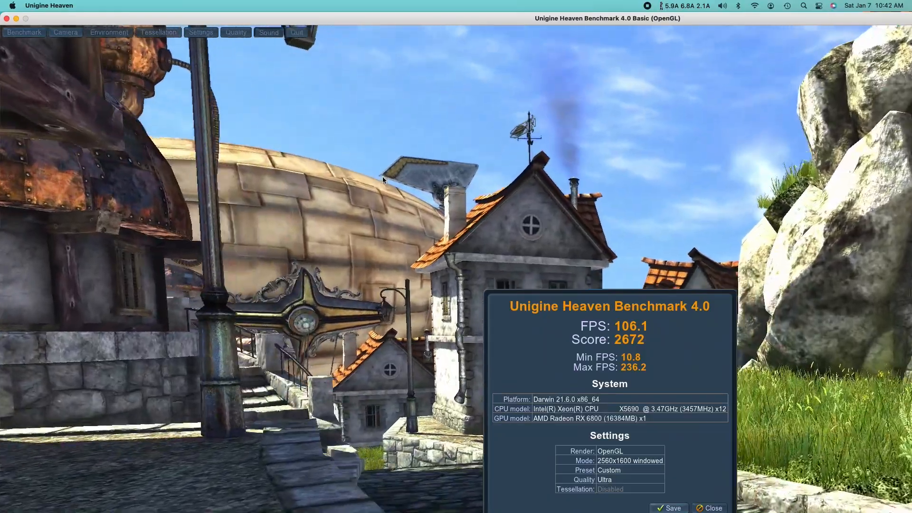
- Close the results and quit the scene back to the launcher, keeping 2560x1600
left_click(709, 507)
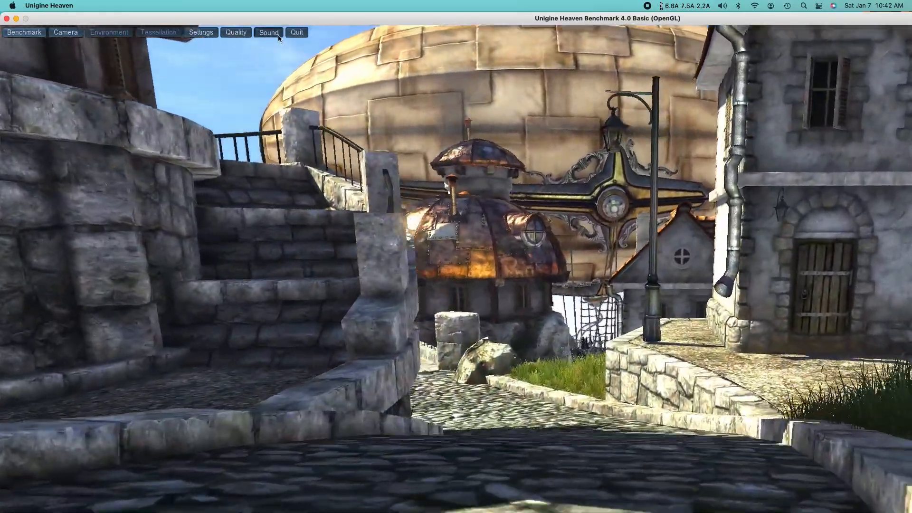
left_click(297, 32)
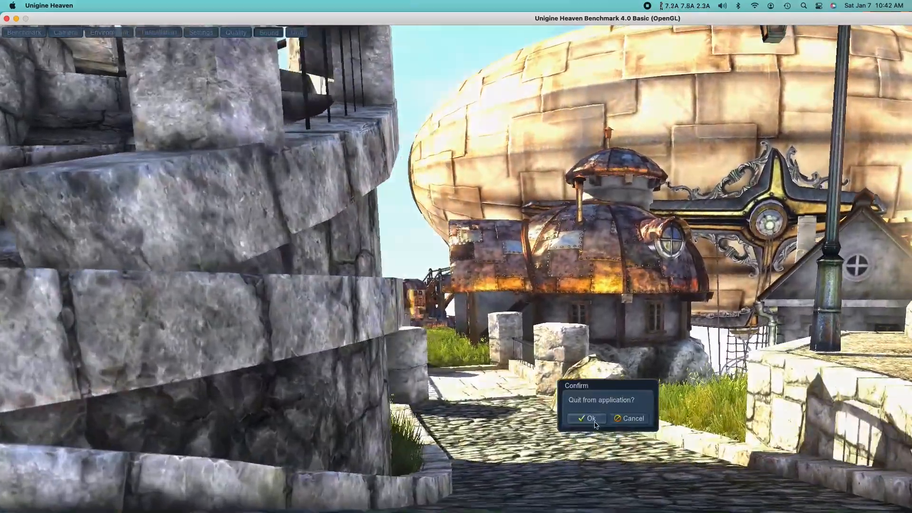
left_click(590, 418)
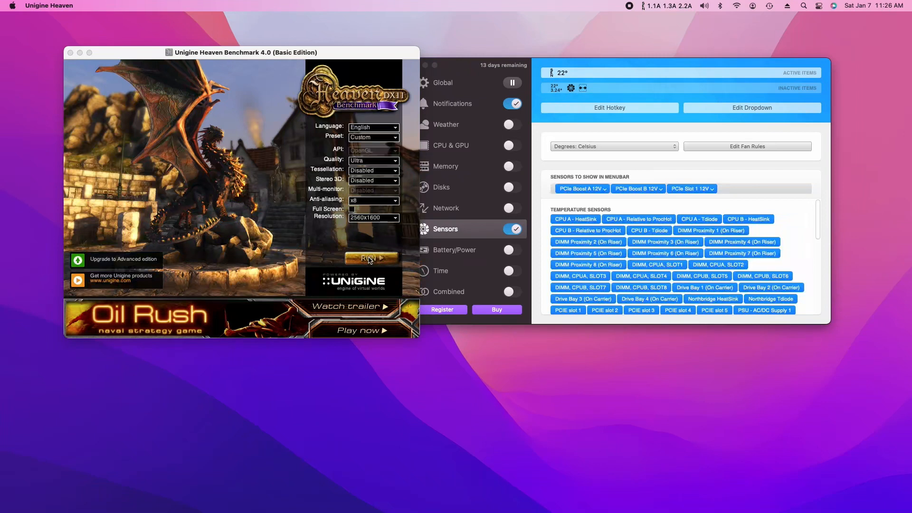
- Run the benchmark scene again at Ultra quality and 2560x1600
left_click(370, 258)
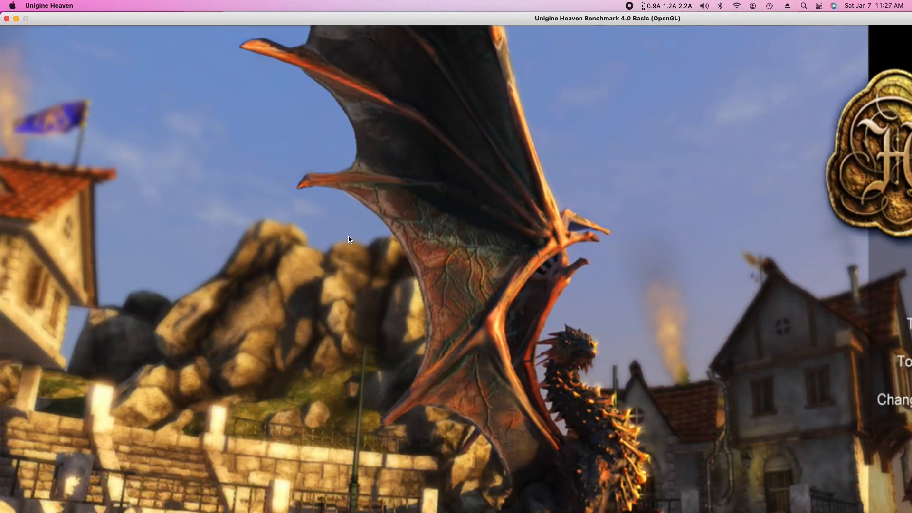
mouse_move(401, 261)
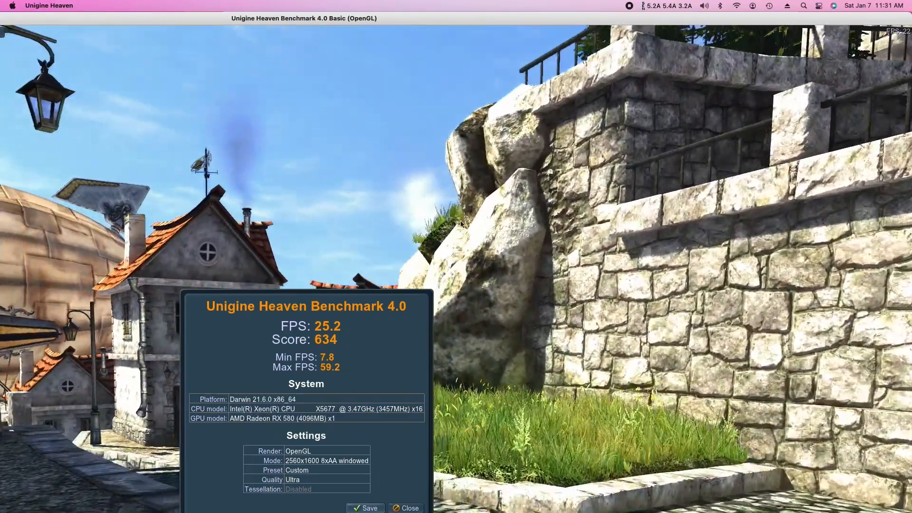
- Dismiss the RX 580 results dialog (score 634, 25.2 FPS) and resume the village scene
left_click(409, 508)
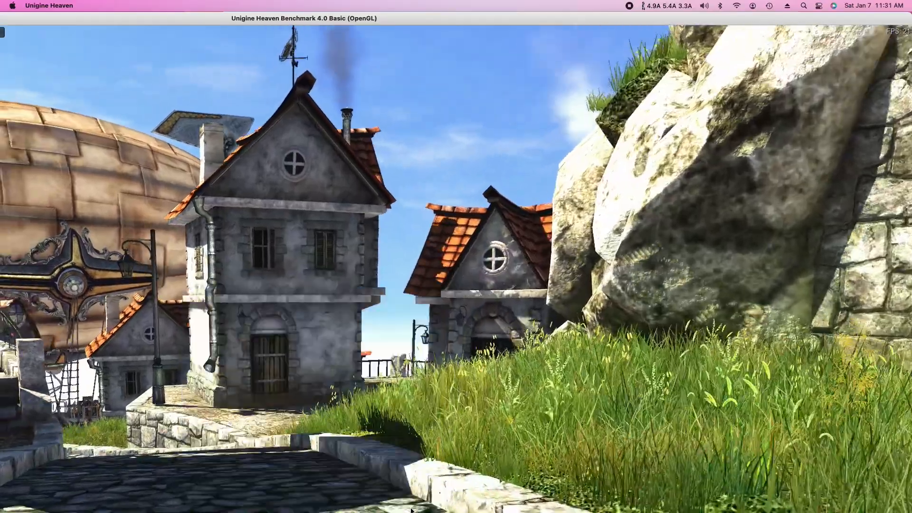